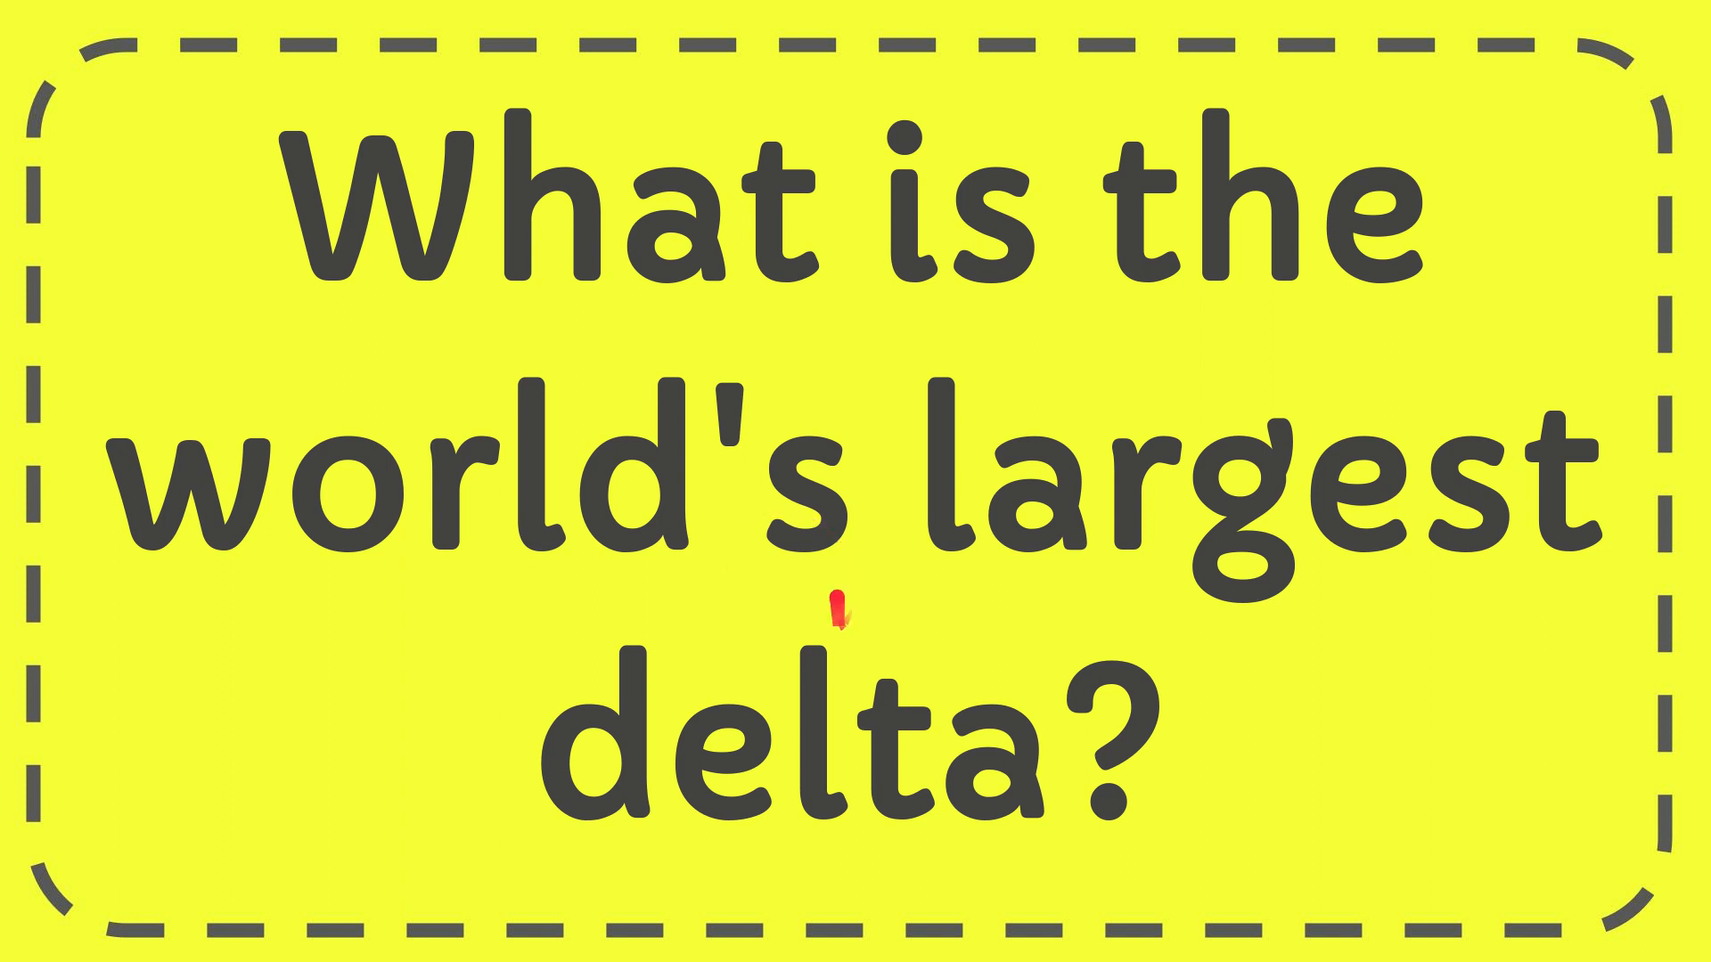
# - Advance the slideshow to the Ganges Delta answer, then to the like-and-subscribe prompt
pyautogui.moveTo(1064, 131); pyautogui.dragTo(1025, 393)
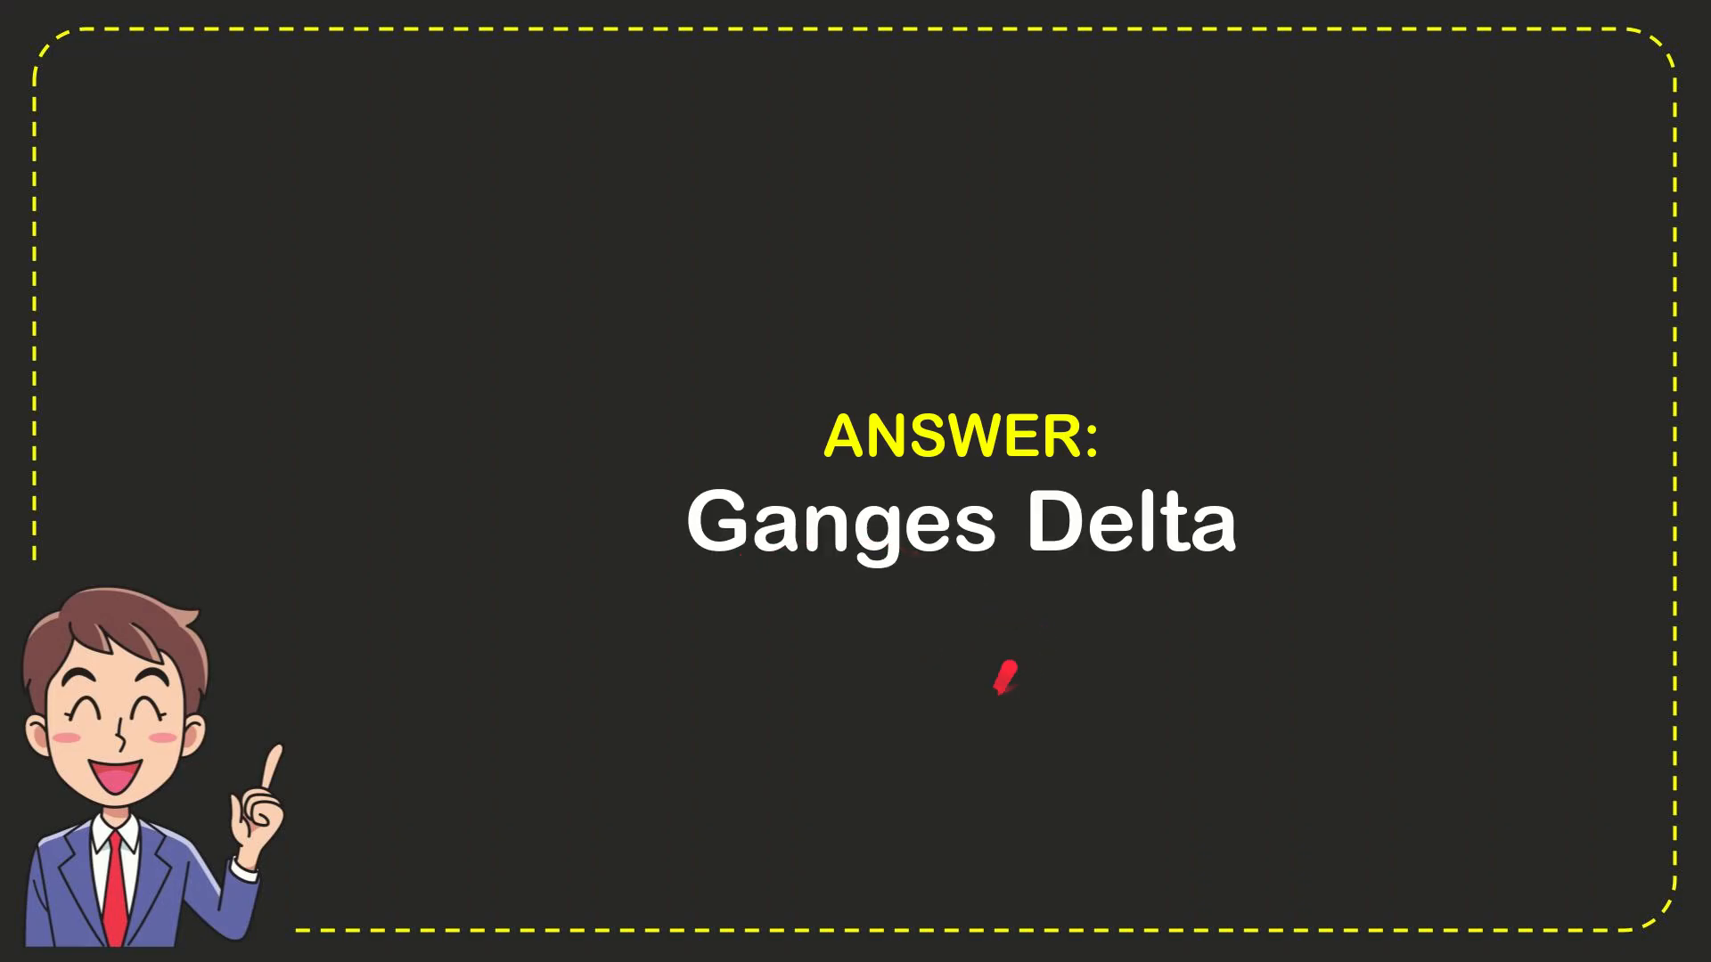
pyautogui.moveTo(993, 687); pyautogui.dragTo(1102, 573)
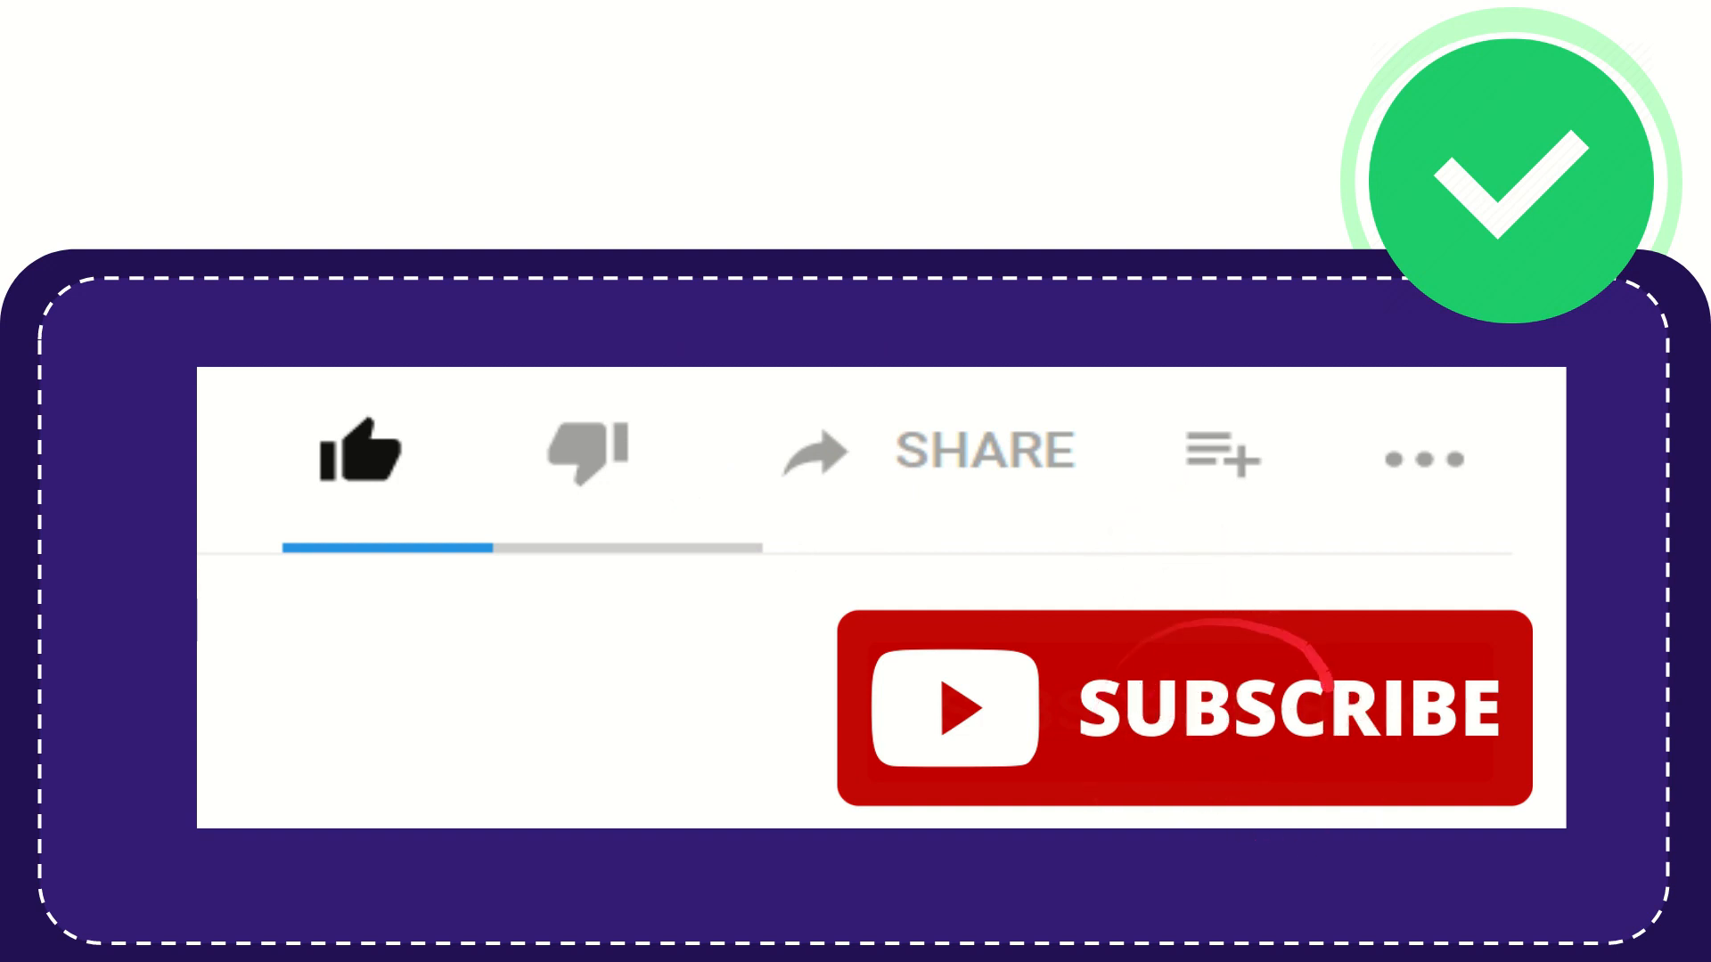
pyautogui.click(362, 452)
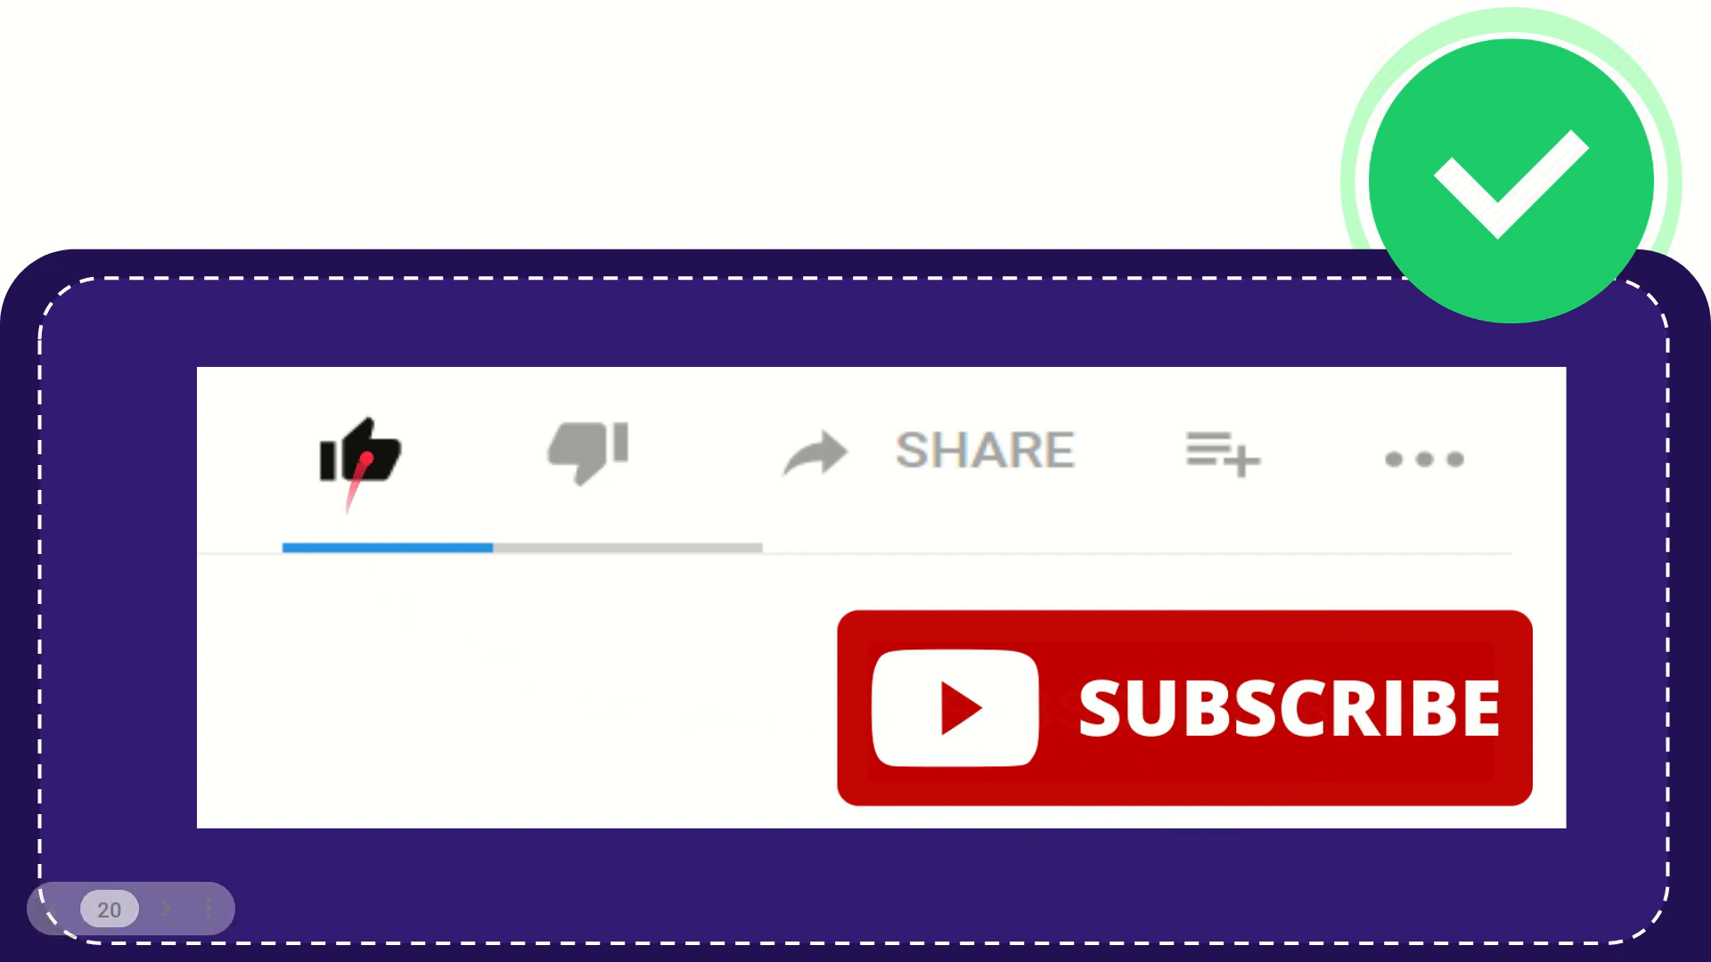
pyautogui.click(360, 452)
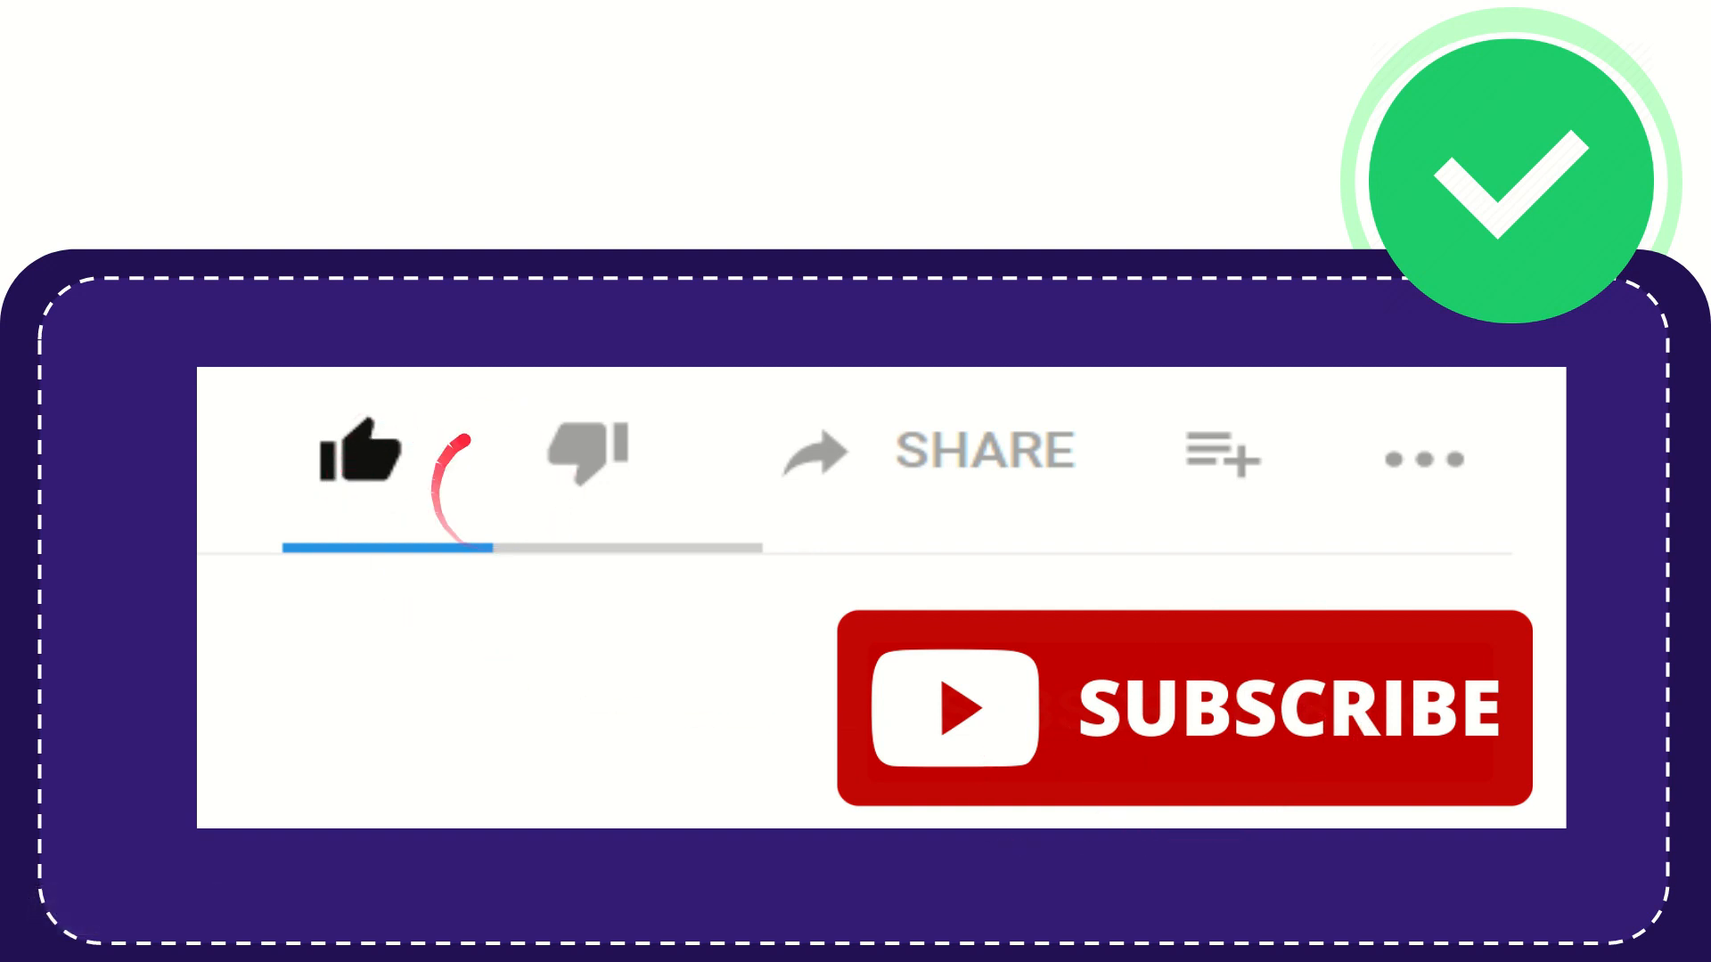